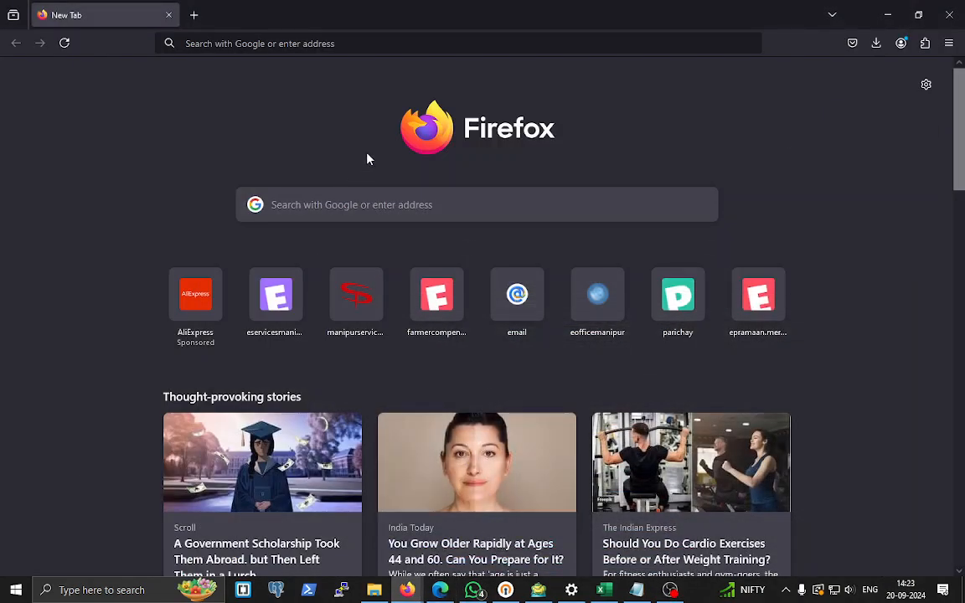
# Step: Load the farmercompensation.in site from the address bar suggestion and choose Apply now
pyautogui.click(460, 44)
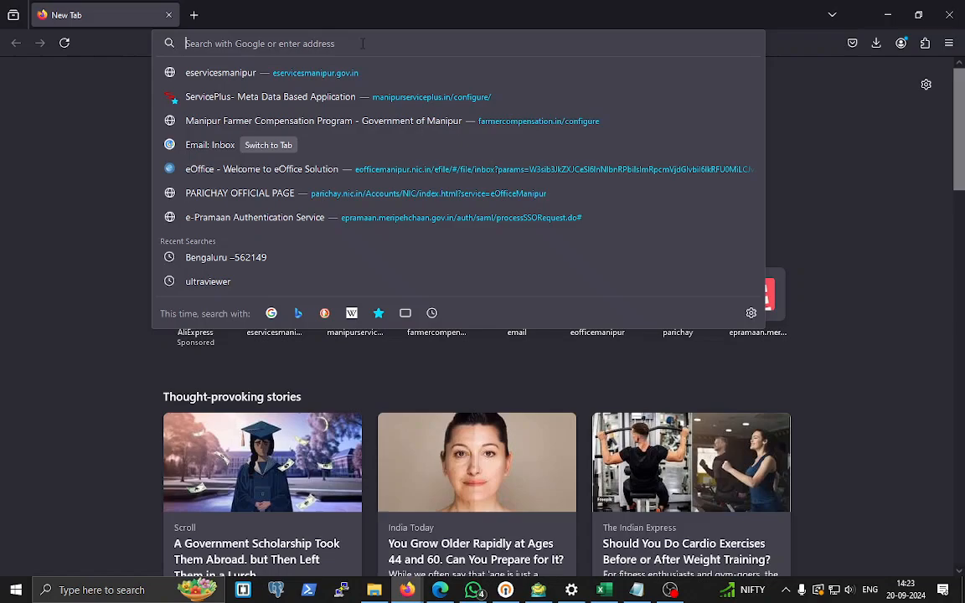
pyautogui.write('compensation.in')
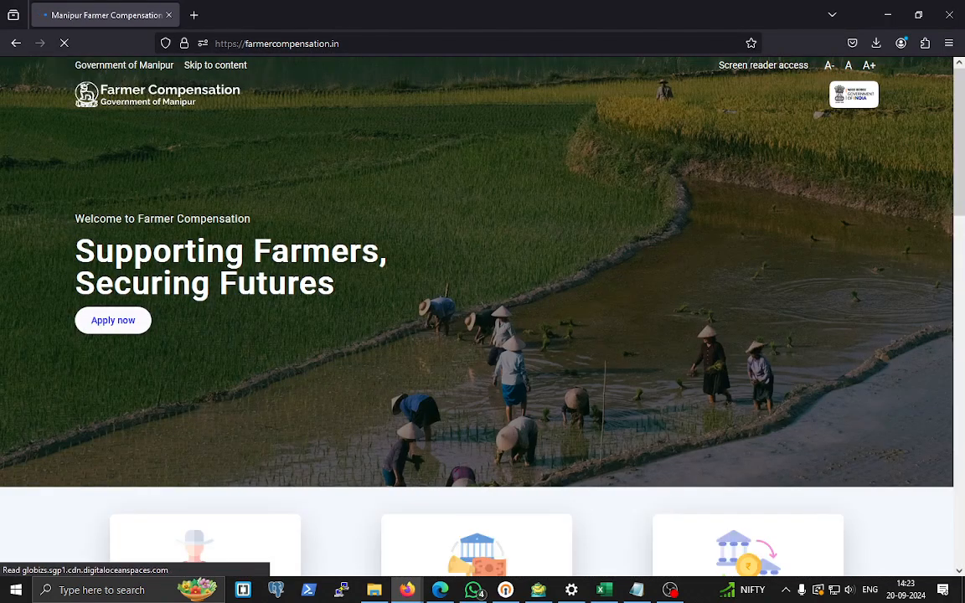
pyautogui.moveTo(702, 471)
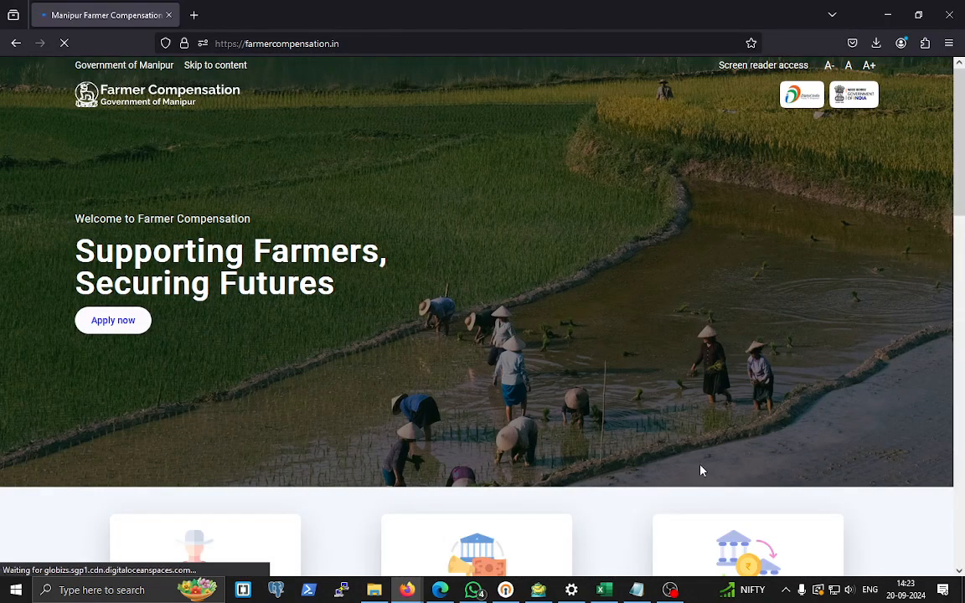
pyautogui.click(113, 320)
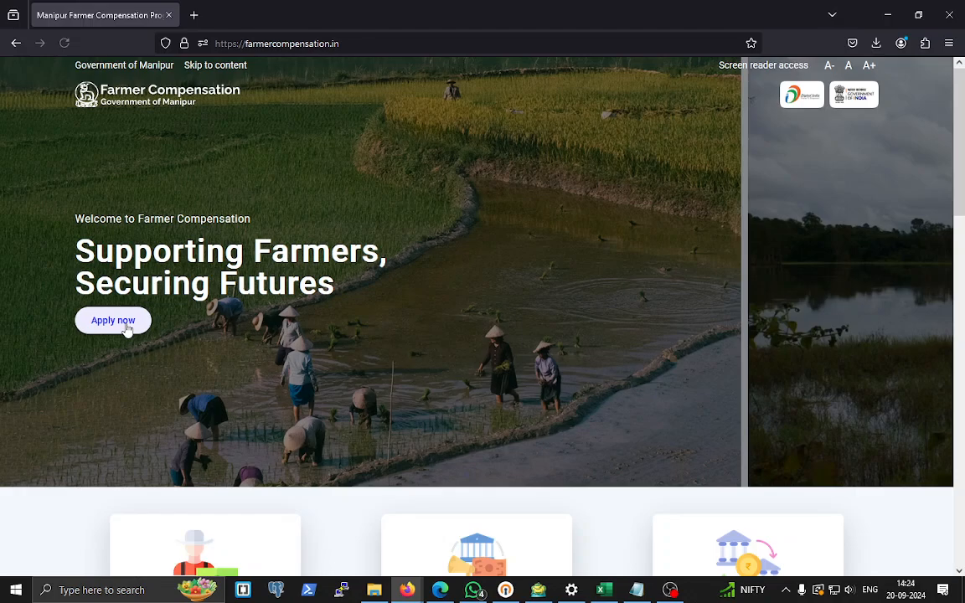
# Step: Follow Apply now into the ServicePlus Manipur tab and choose LOGIN
pyautogui.click(113, 320)
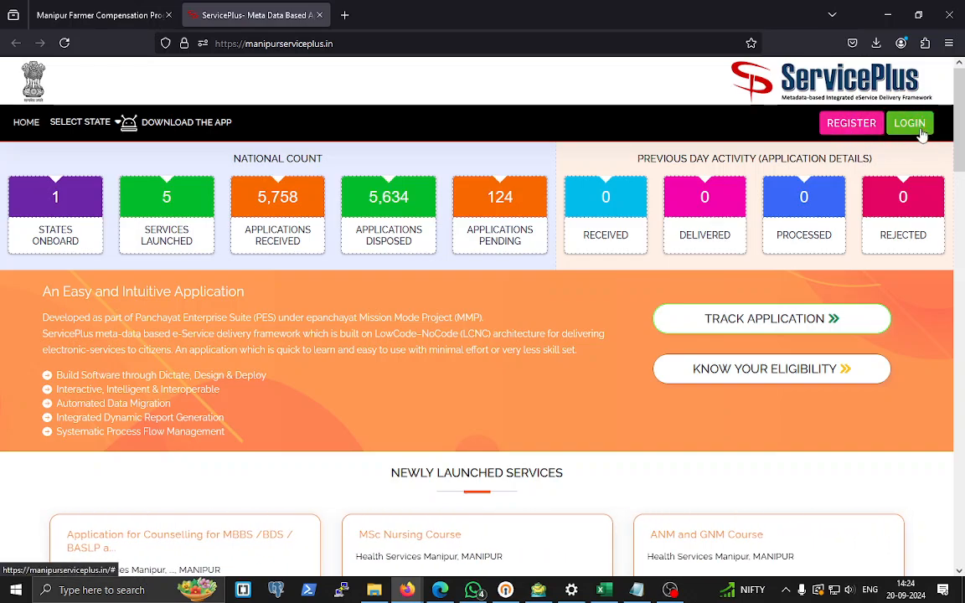
pyautogui.click(909, 122)
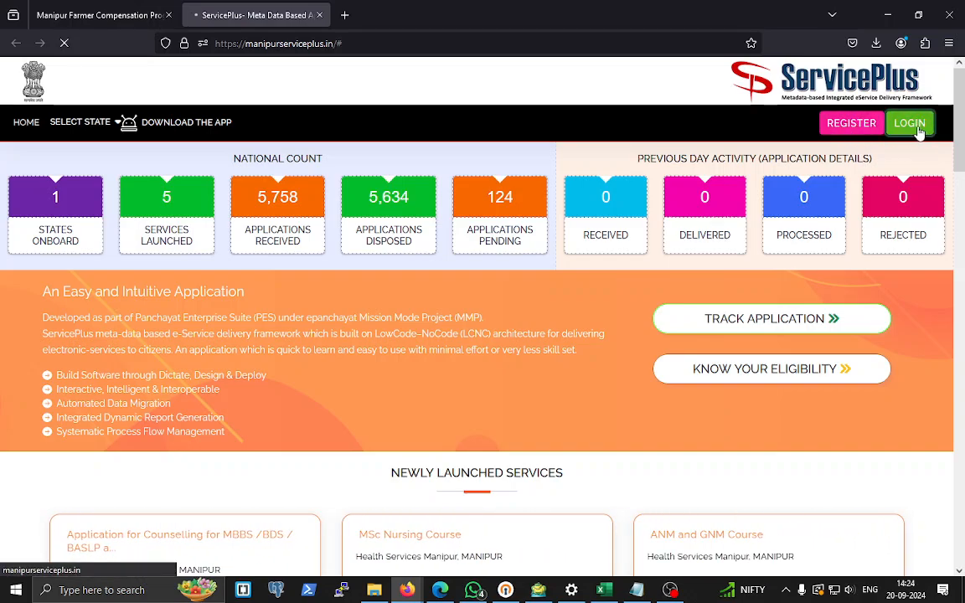
# Step: Preview the Mobile and Others sign-in options, then return to Username sign-in
pyautogui.click(909, 123)
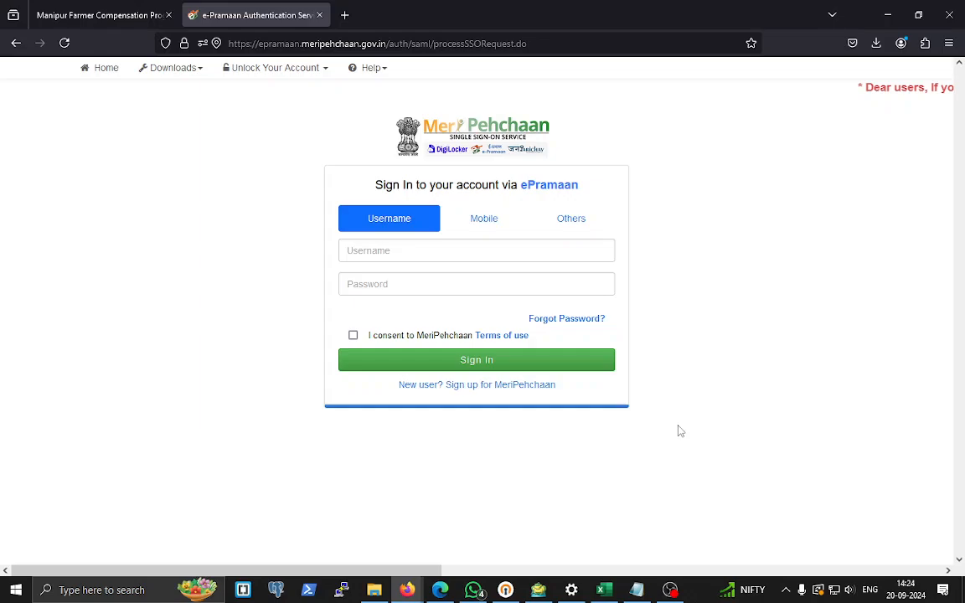
pyautogui.moveTo(604, 324)
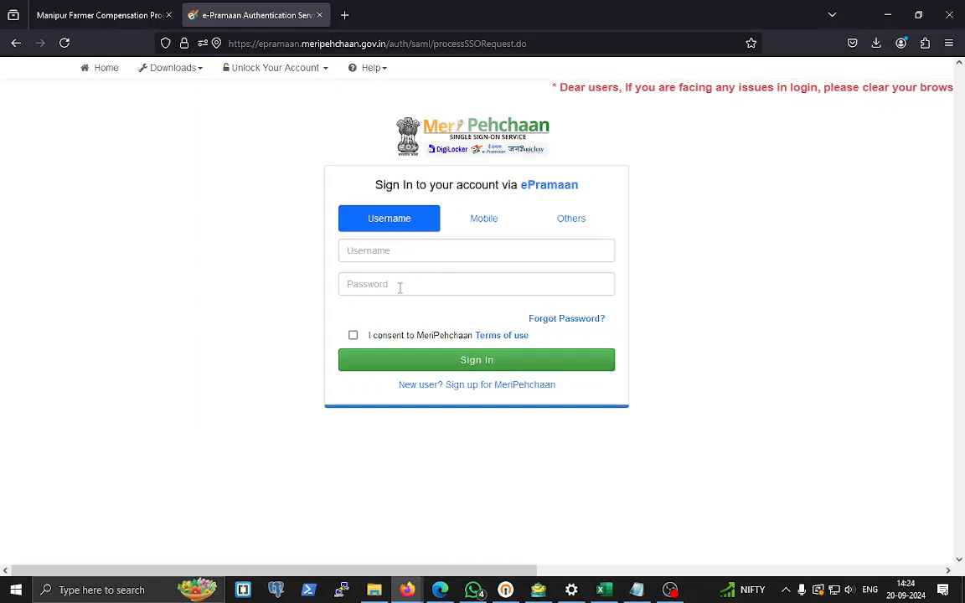
pyautogui.click(483, 218)
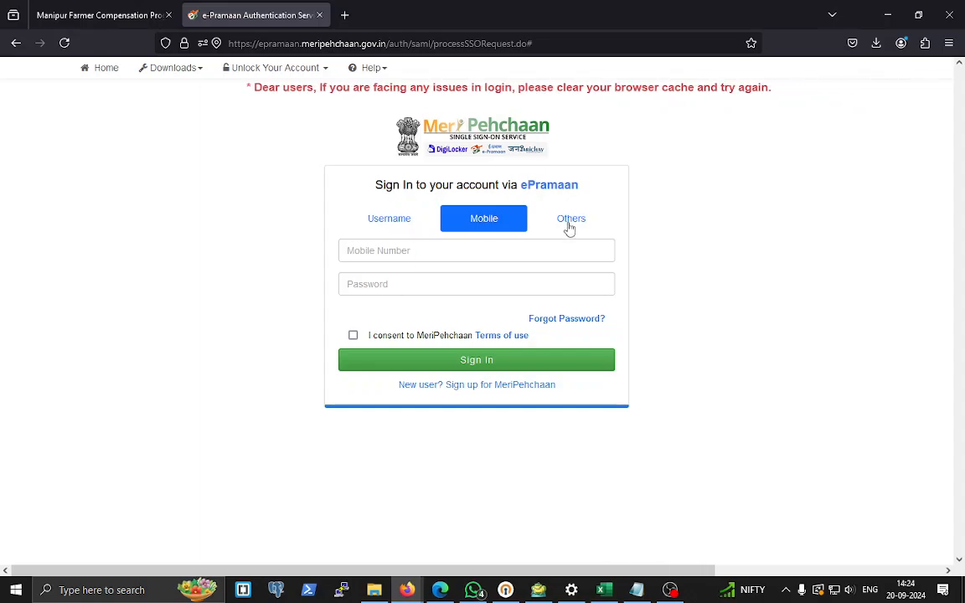
pyautogui.click(571, 218)
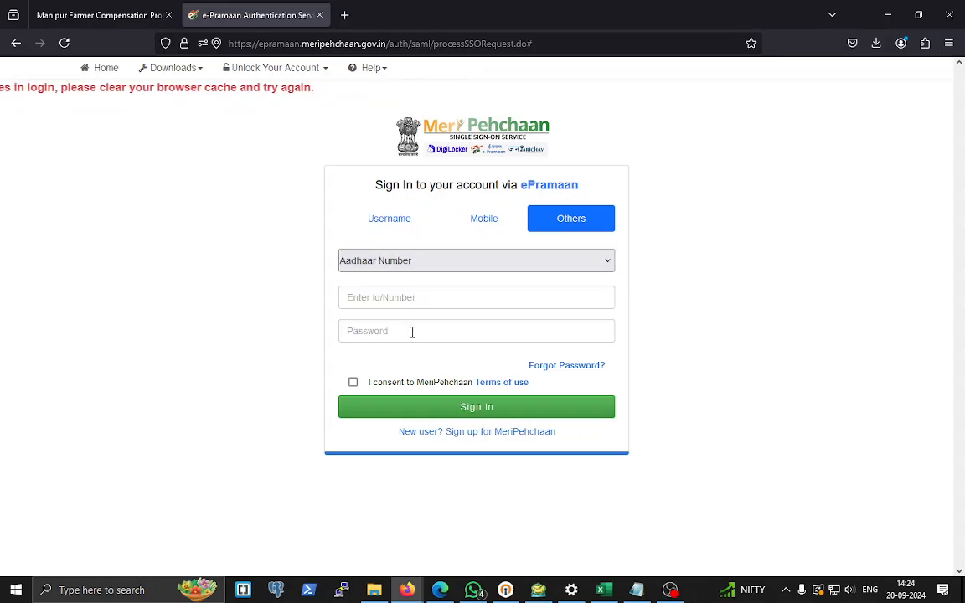
pyautogui.click(388, 218)
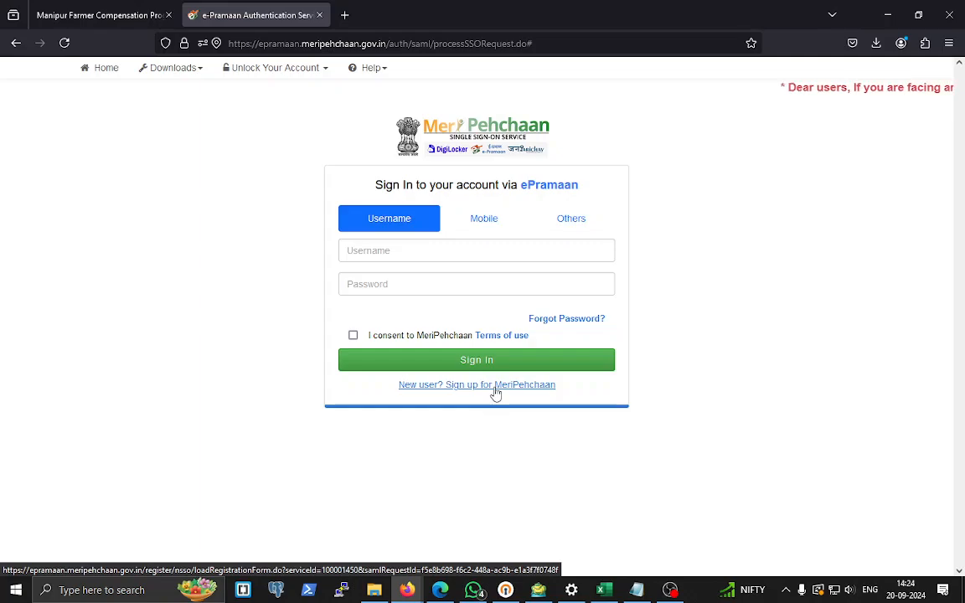
pyautogui.click(475, 250)
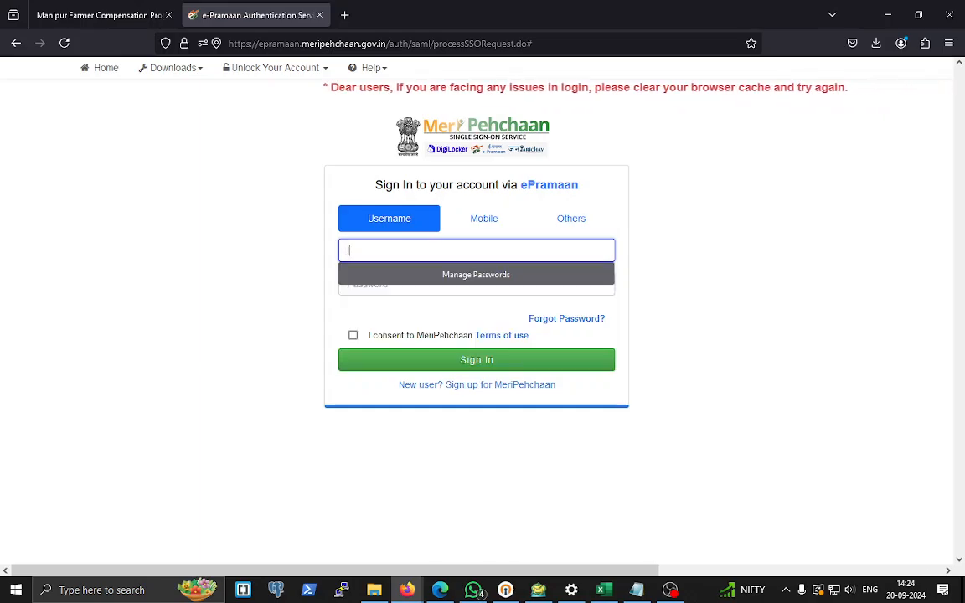
# Step: Sign in as 'leander' with the password, consenting to MeriPehchaan terms of use
pyautogui.write('leander')
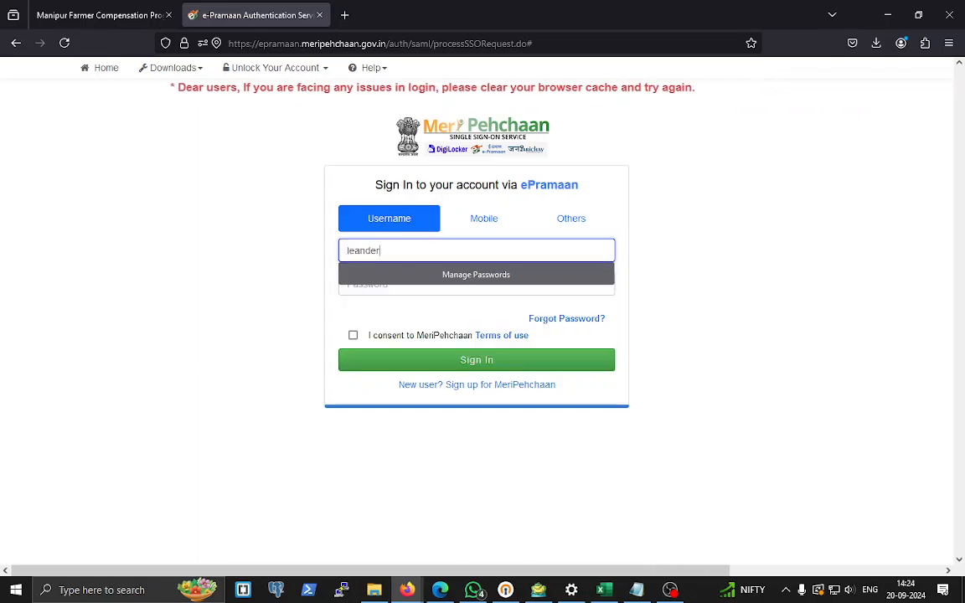
pyautogui.click(475, 302)
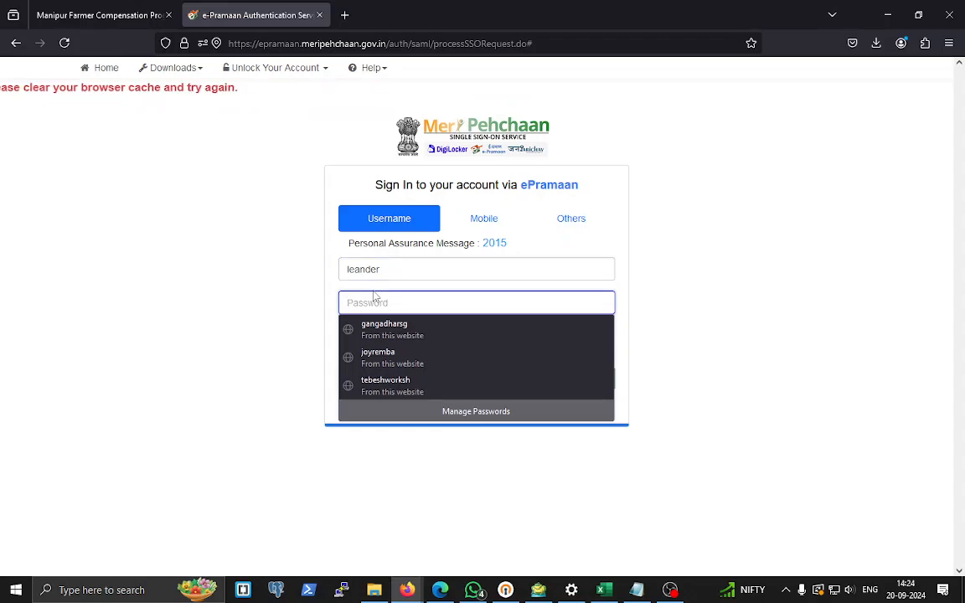
pyautogui.write('•')
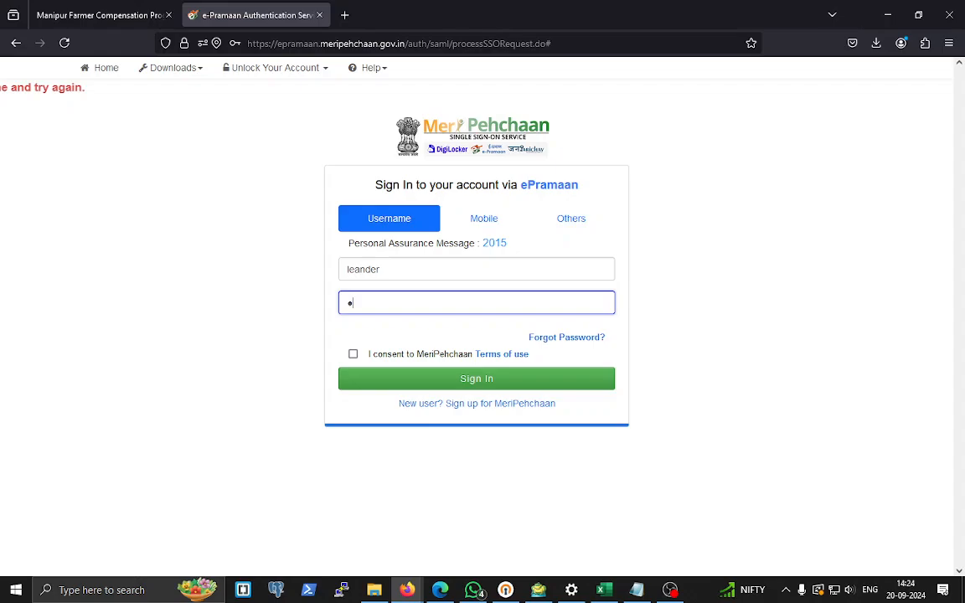
pyautogui.write('•')
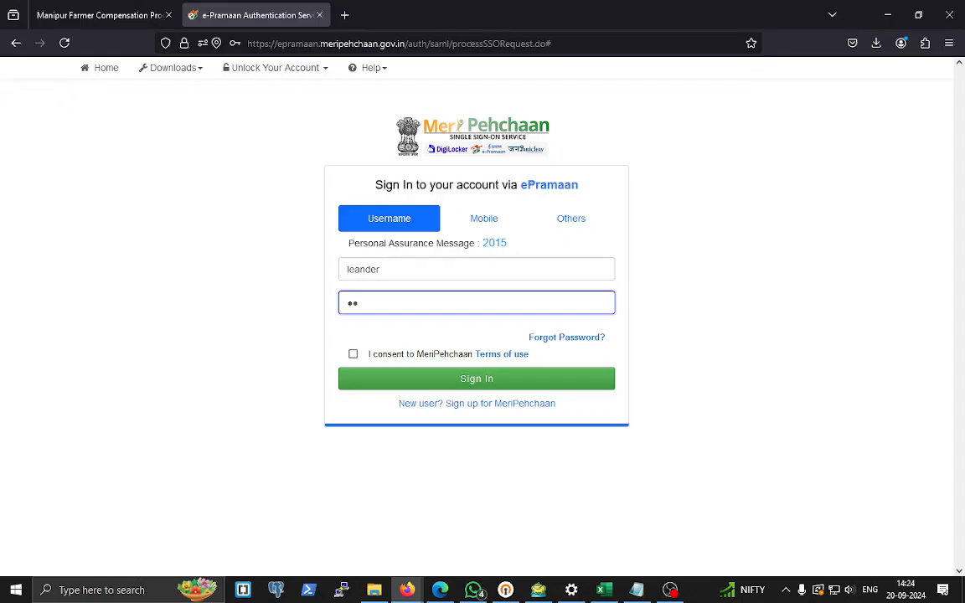
pyautogui.write('•')
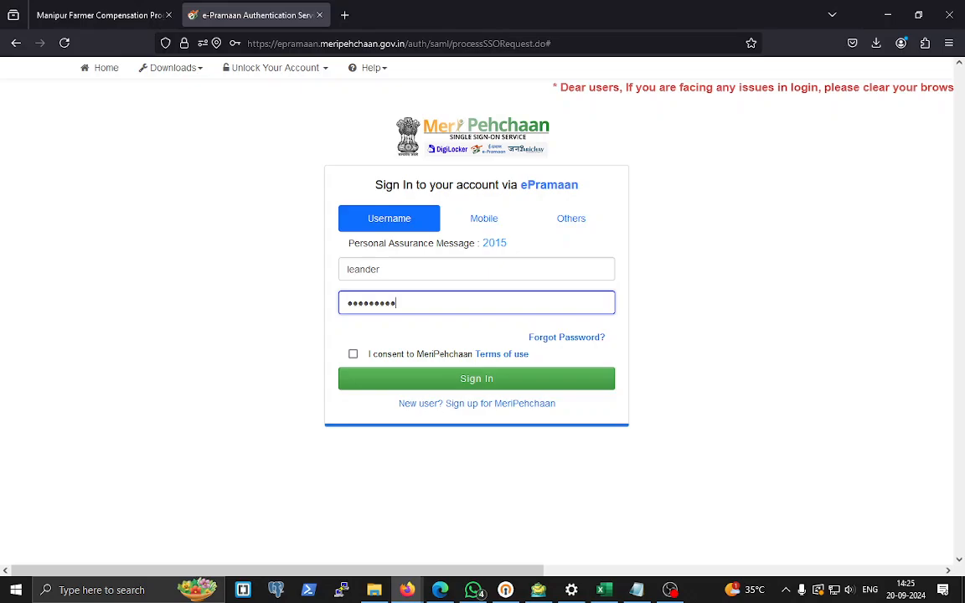
pyautogui.click(352, 353)
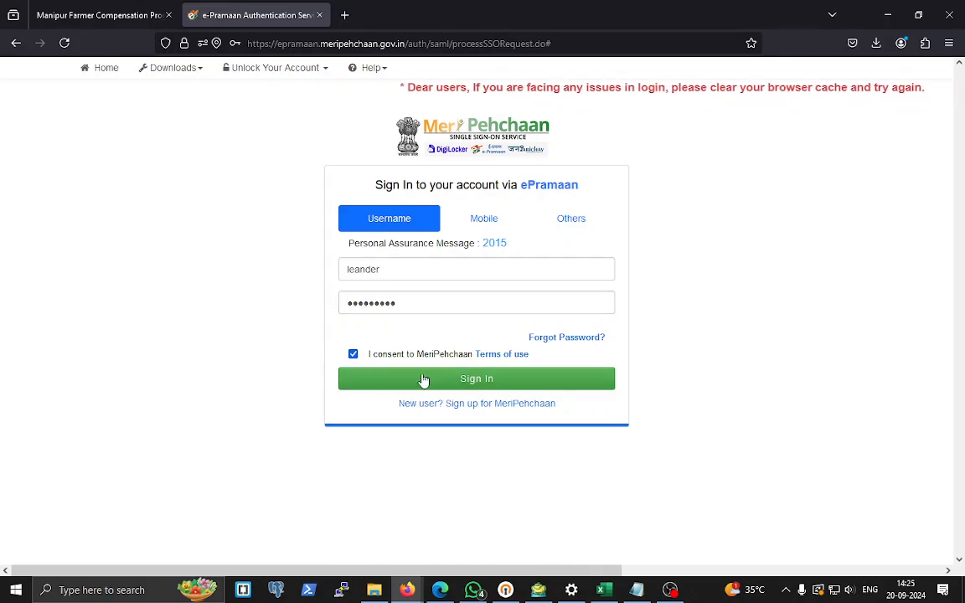
pyautogui.moveTo(503, 383)
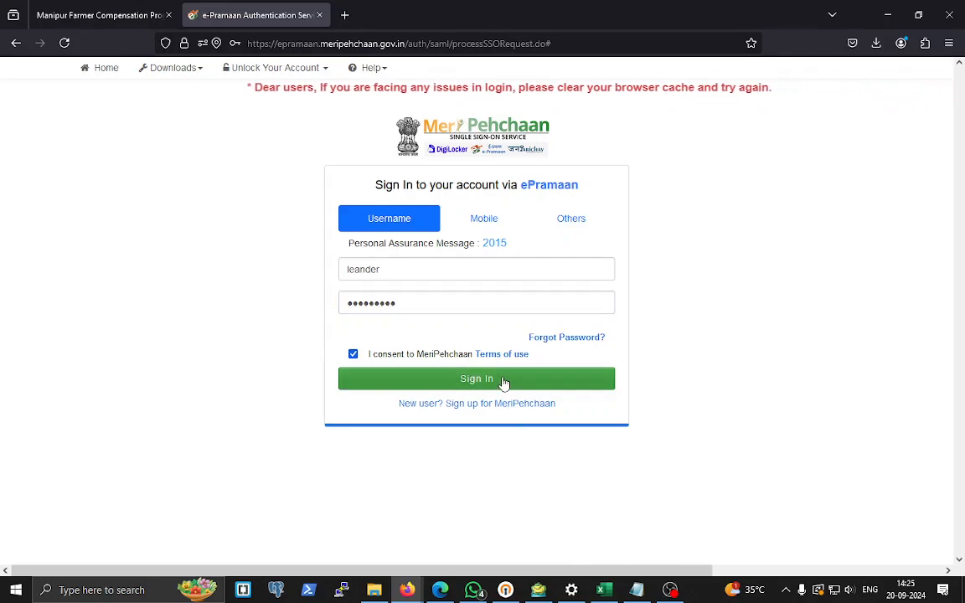
pyautogui.click(476, 379)
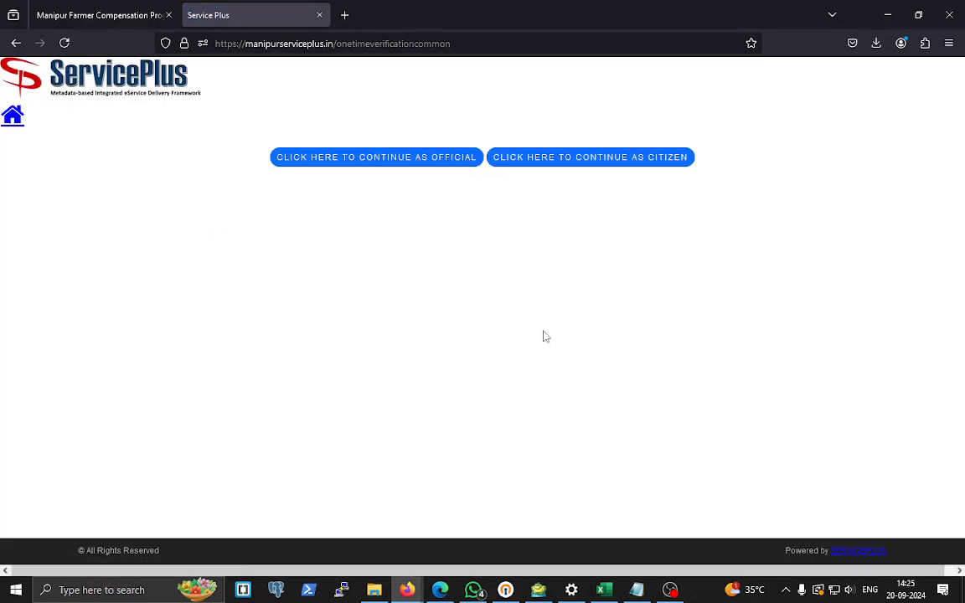
pyautogui.moveTo(340, 171)
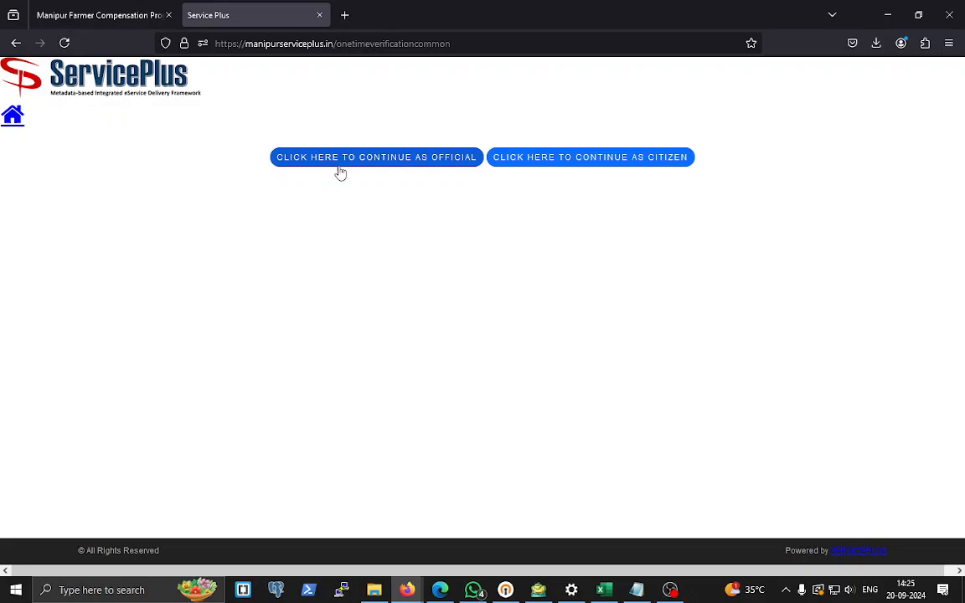
pyautogui.moveTo(414, 166)
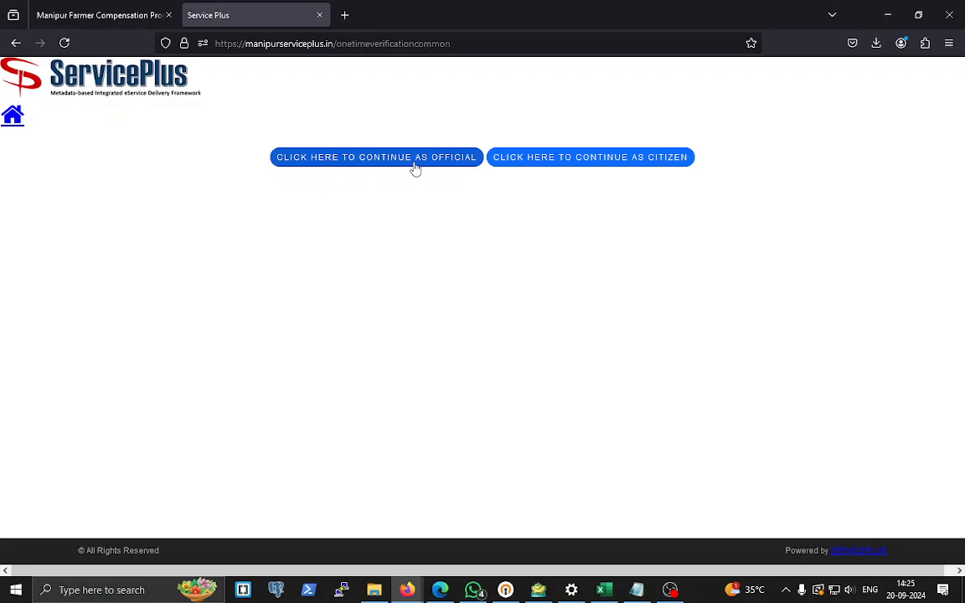
# Step: Continue as an official rather than a citizen
pyautogui.click(376, 157)
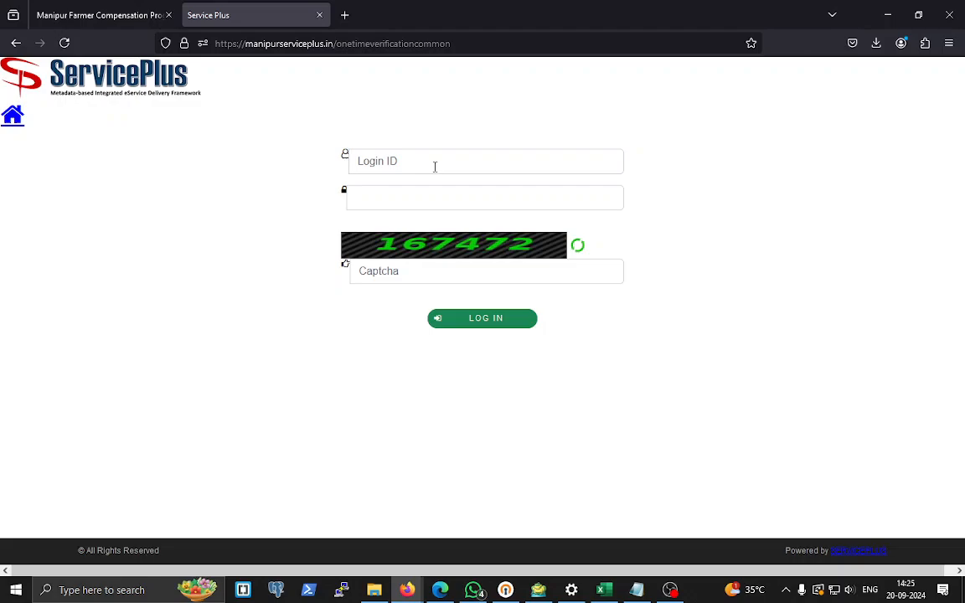
pyautogui.moveTo(436, 271)
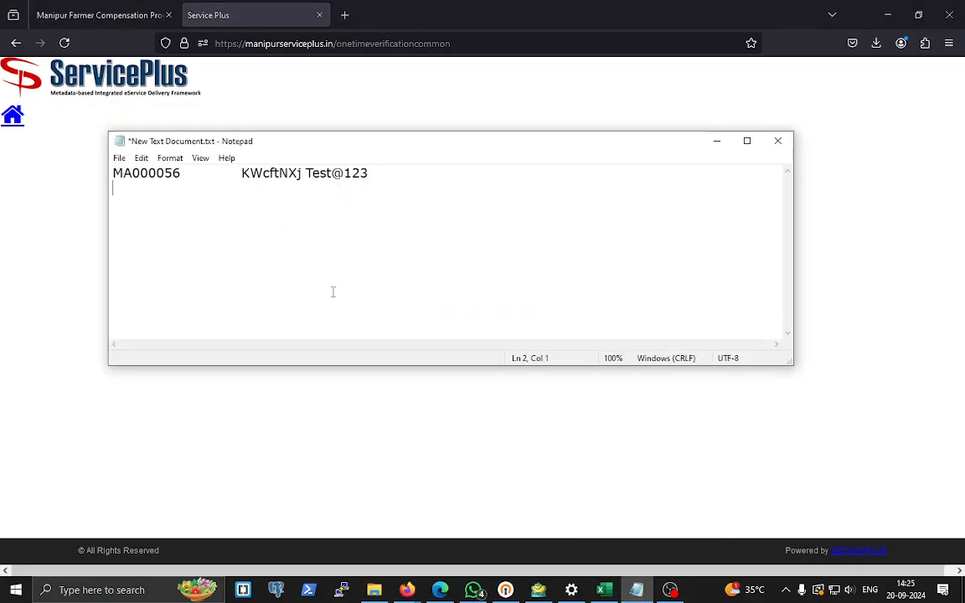
# Step: Enter the copied login ID and password plus captcha 167472, and log in
pyautogui.doubleClick(146, 173)
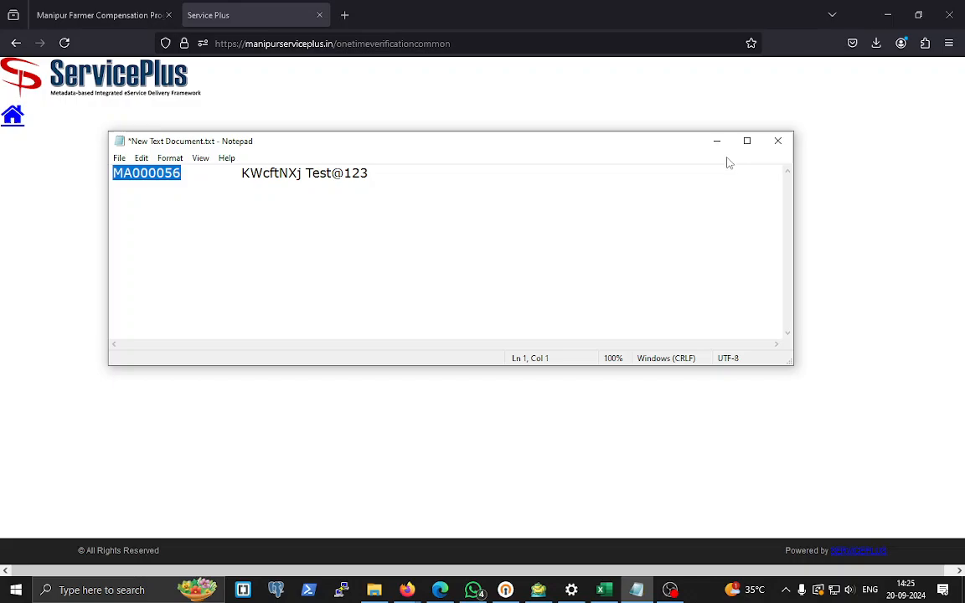
pyautogui.doubleClick(319, 172)
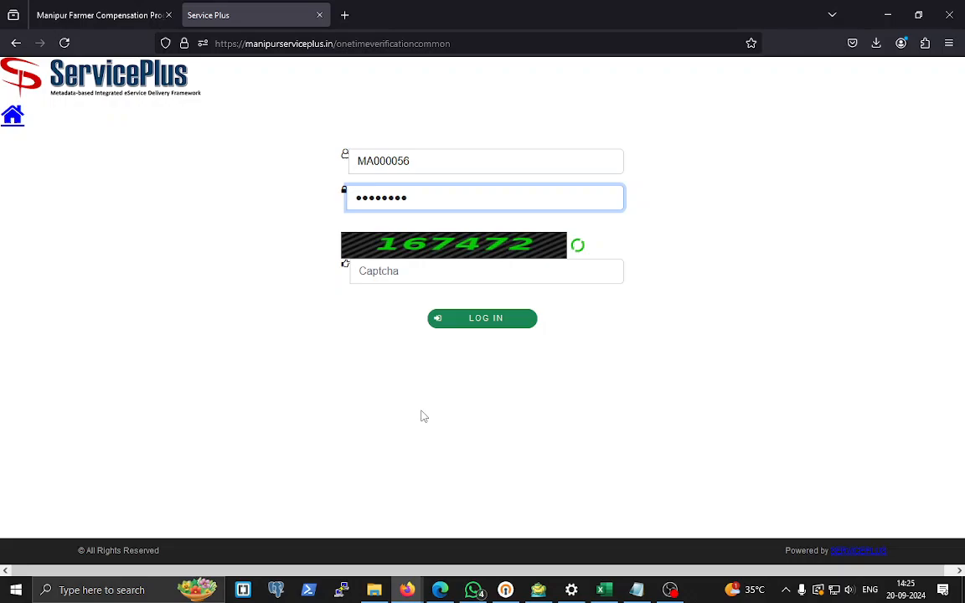
pyautogui.write('1')
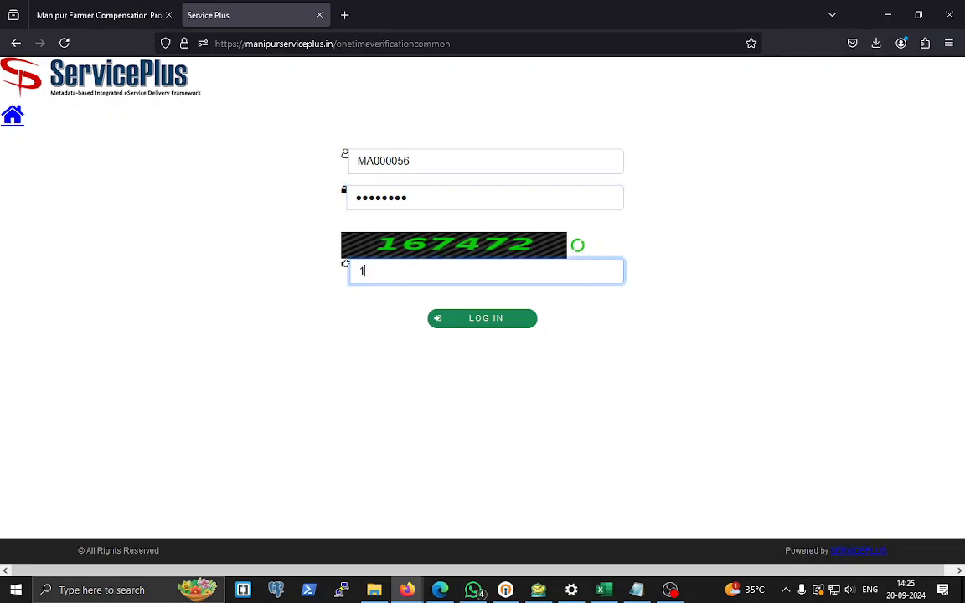
pyautogui.write('6747')
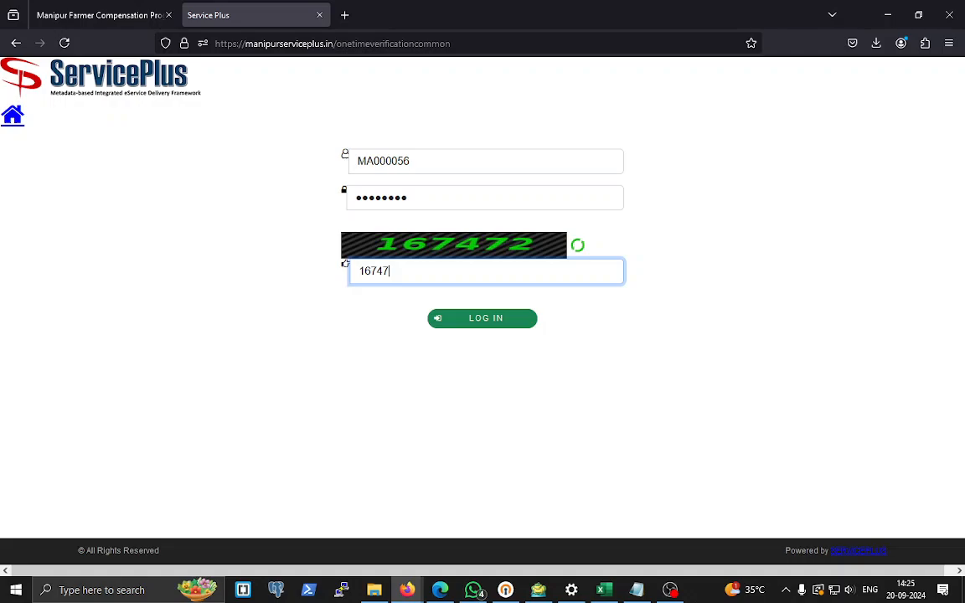
pyautogui.write('2')
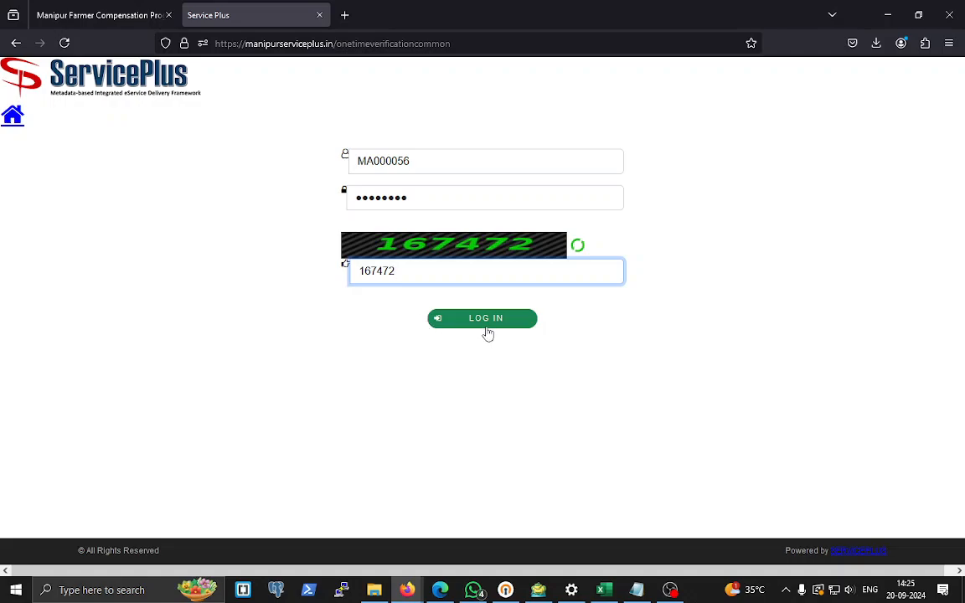
pyautogui.moveTo(476, 340)
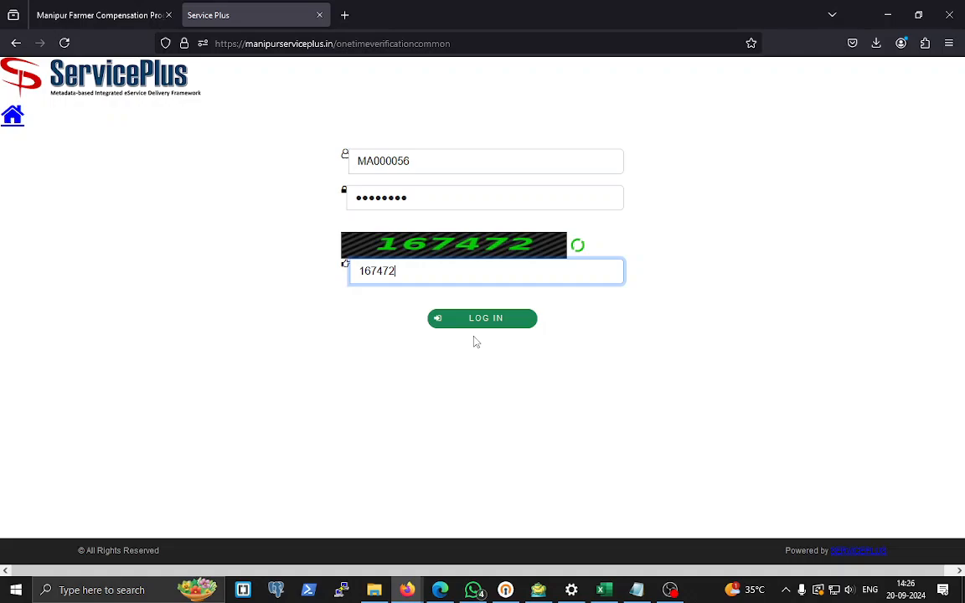
pyautogui.moveTo(487, 352)
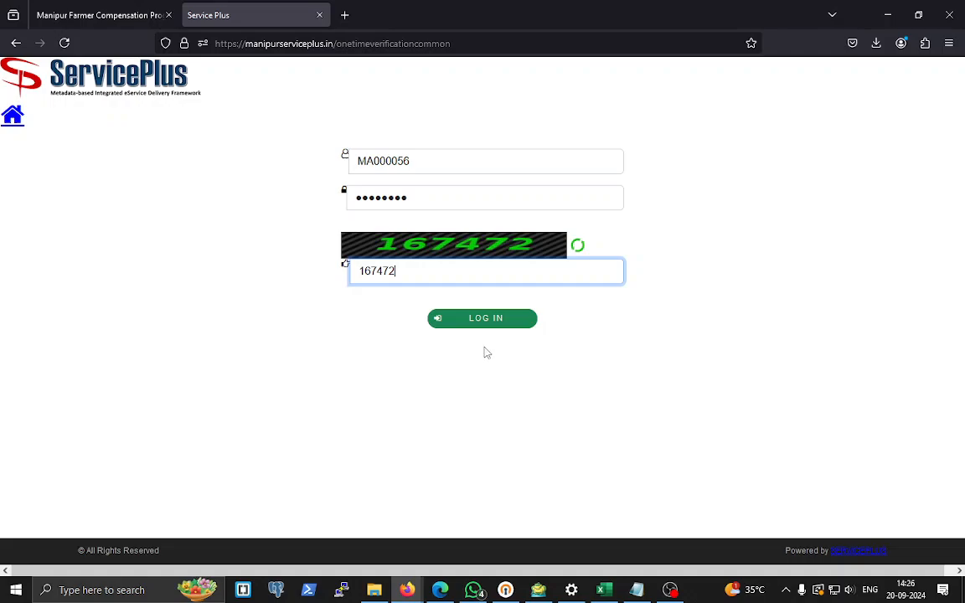
pyautogui.click(482, 317)
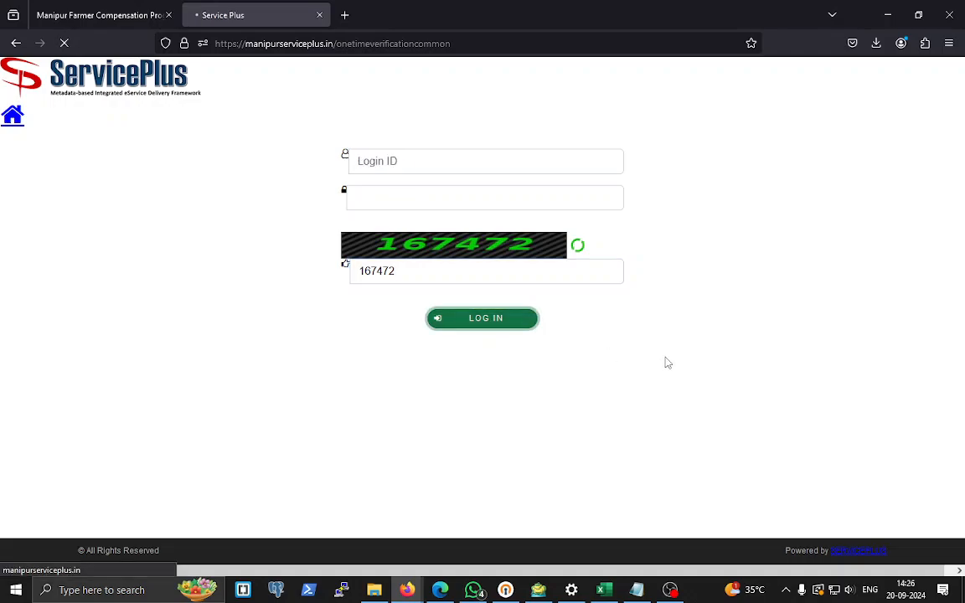
# Step: Fetch Farmer Compensation applications awaiting Verification by SDO from the Message Box inbox
pyautogui.click(482, 318)
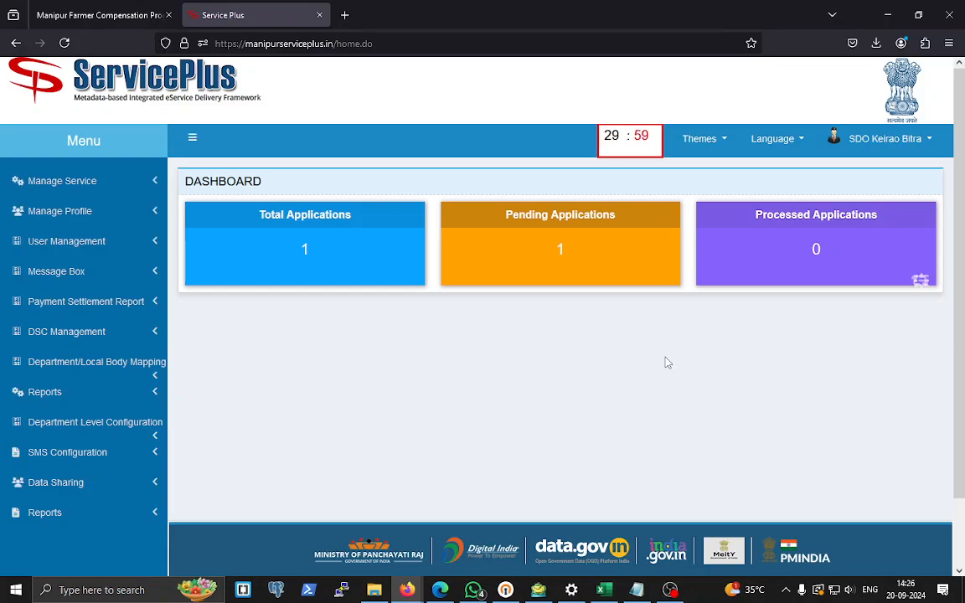
pyautogui.click(56, 271)
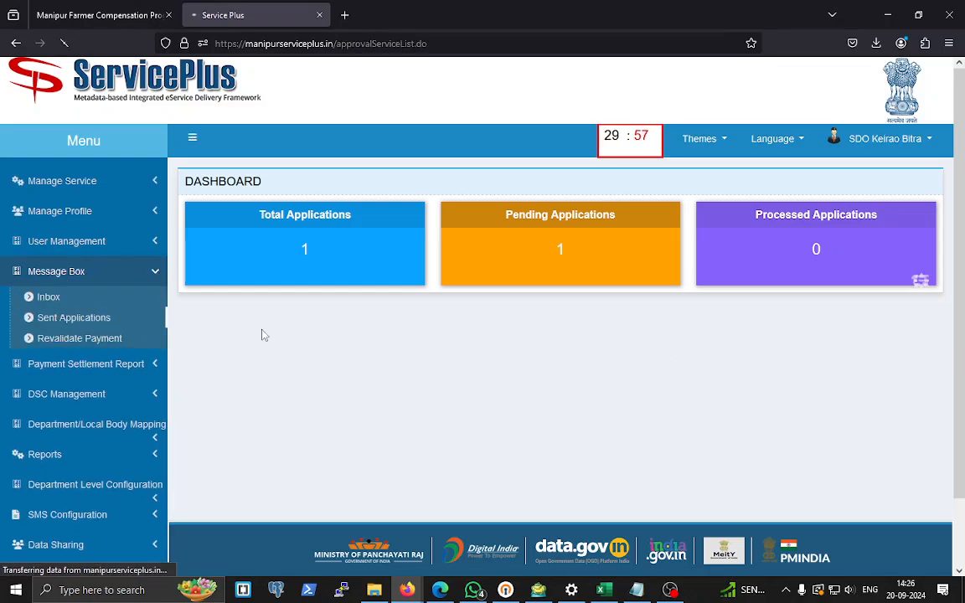
pyautogui.click(47, 296)
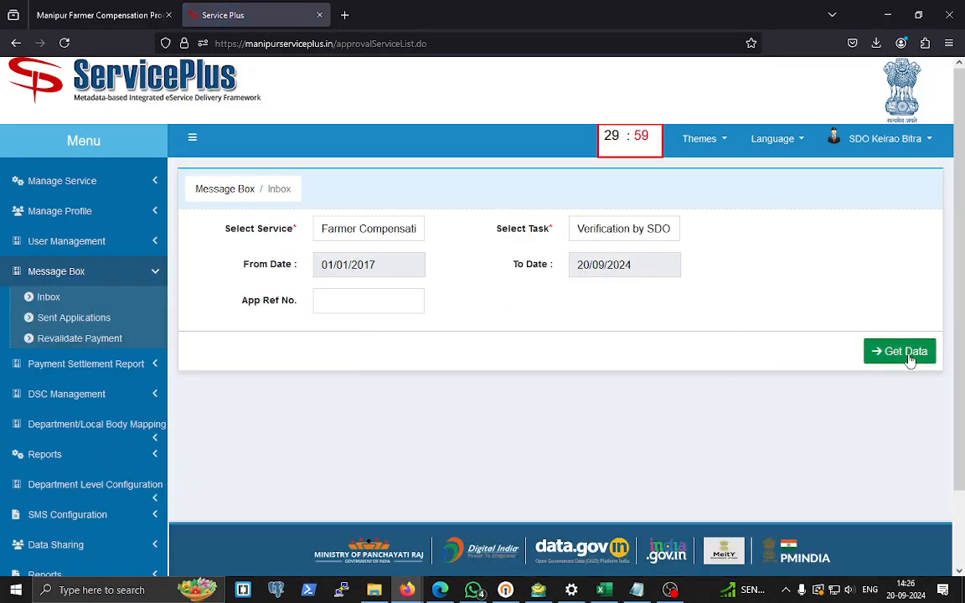
pyautogui.click(898, 351)
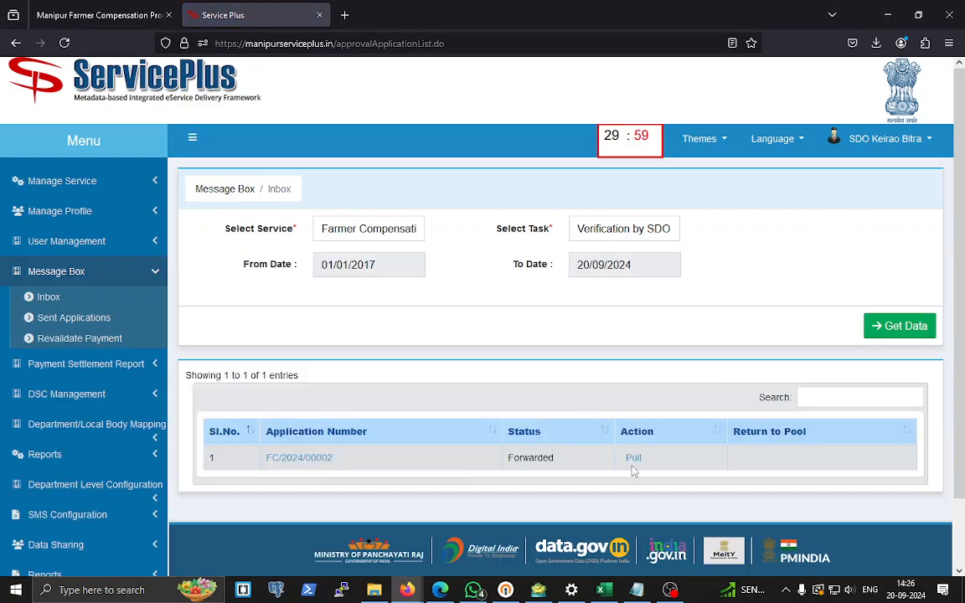
# Step: Pull application FC/2024/00002, scroll its SDO form, and view its processing history
pyautogui.click(633, 457)
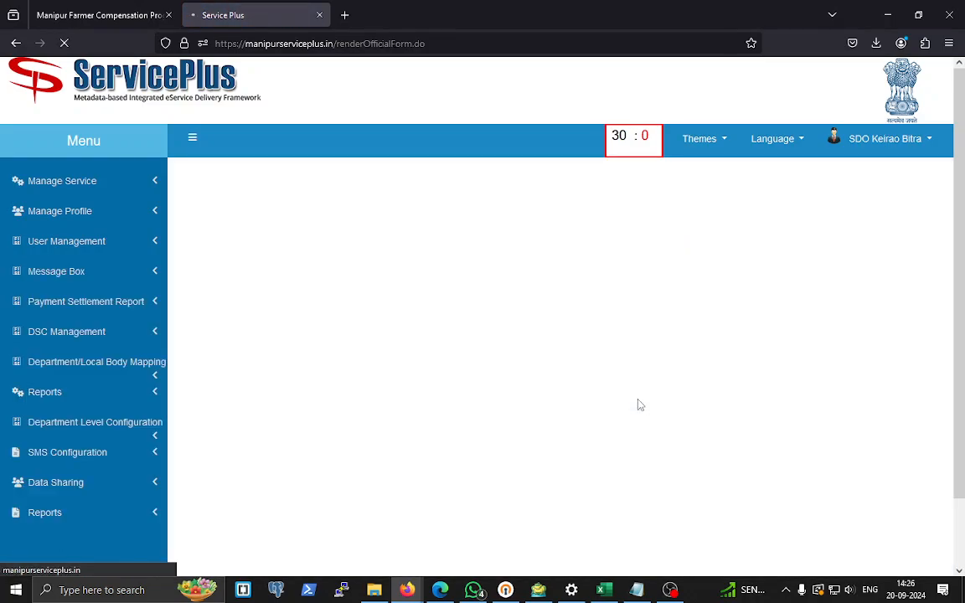
pyautogui.moveTo(737, 371)
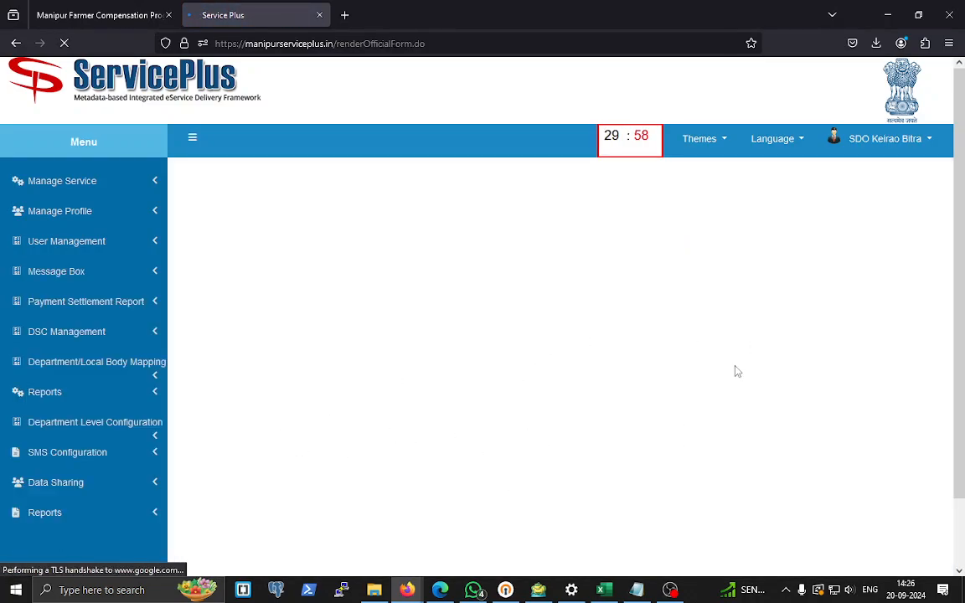
pyautogui.moveTo(535, 408)
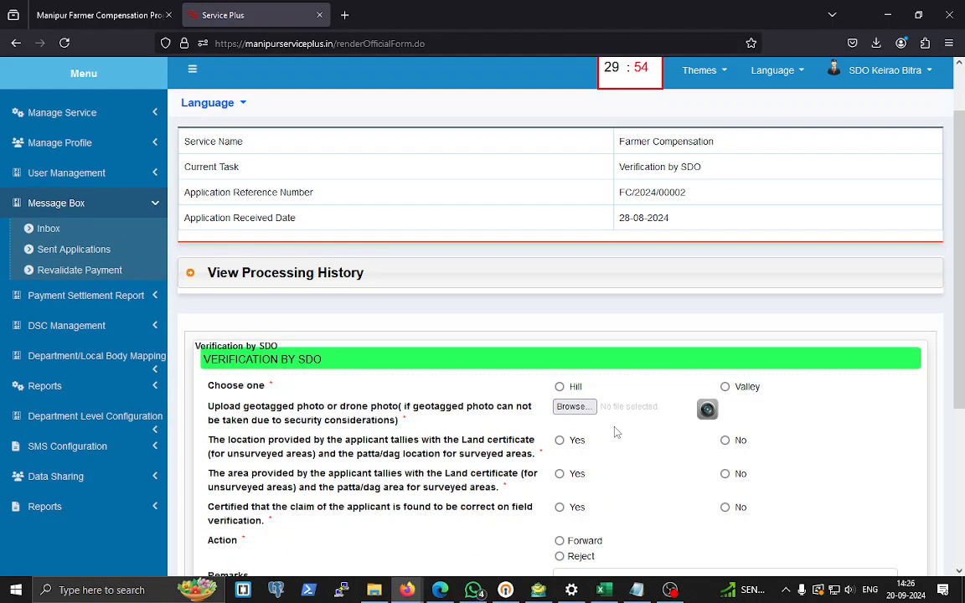
pyautogui.scroll(-3)
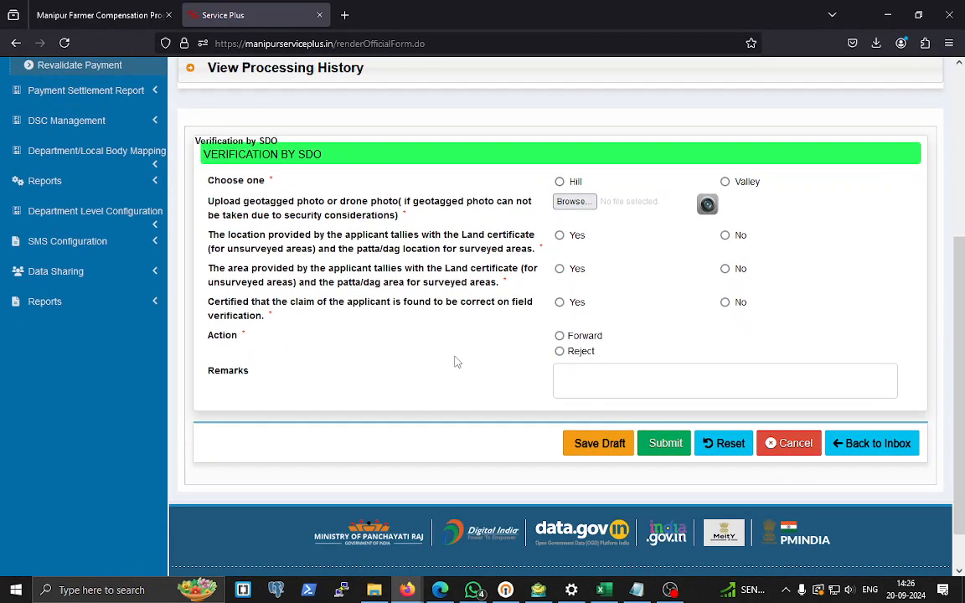
pyautogui.moveTo(666, 455)
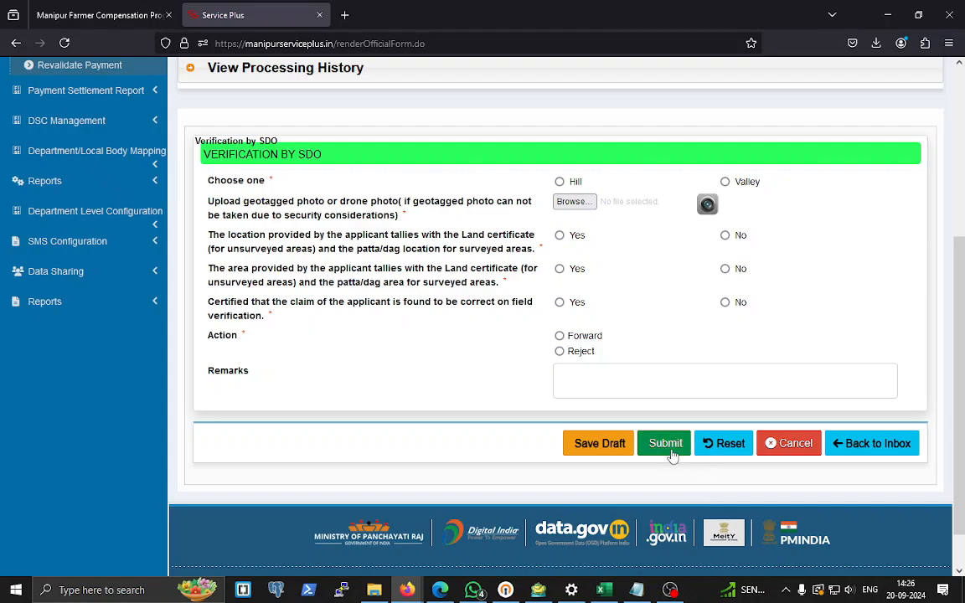
pyautogui.scroll(3)
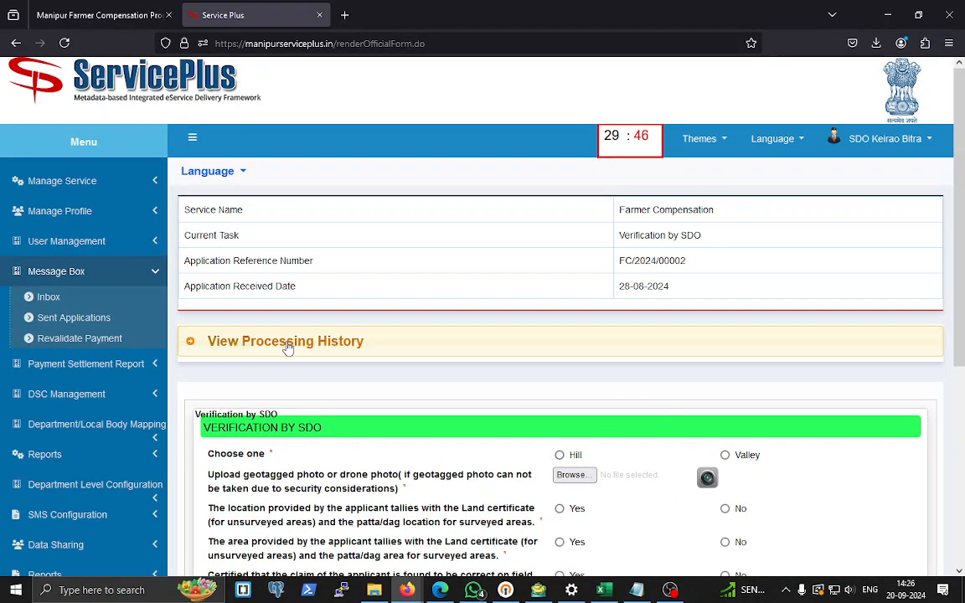
pyautogui.click(880, 138)
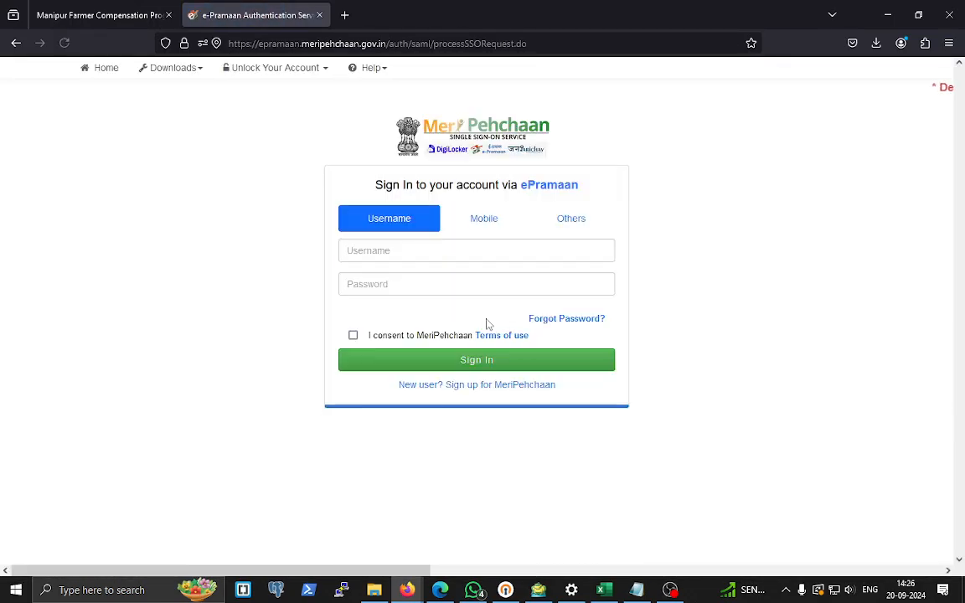
# Step: Sign in again as 'leand' with the password and terms-of-use consent
pyautogui.click(476, 251)
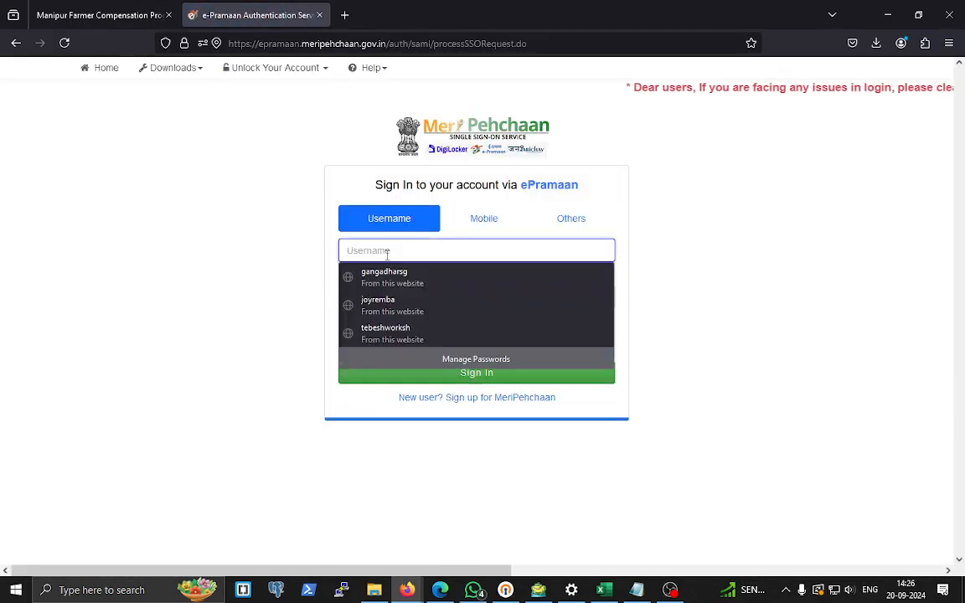
pyautogui.write('leand')
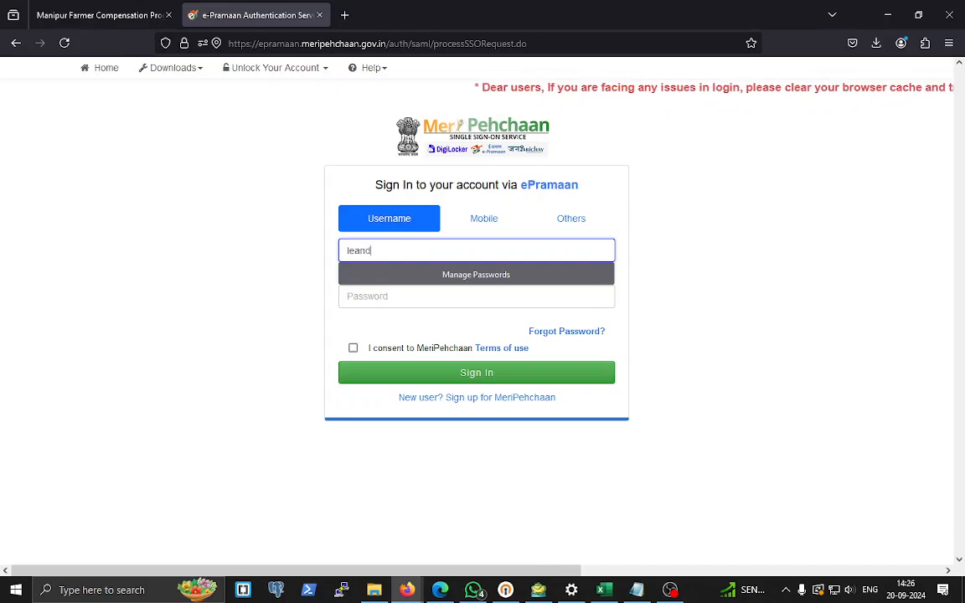
pyautogui.click(476, 302)
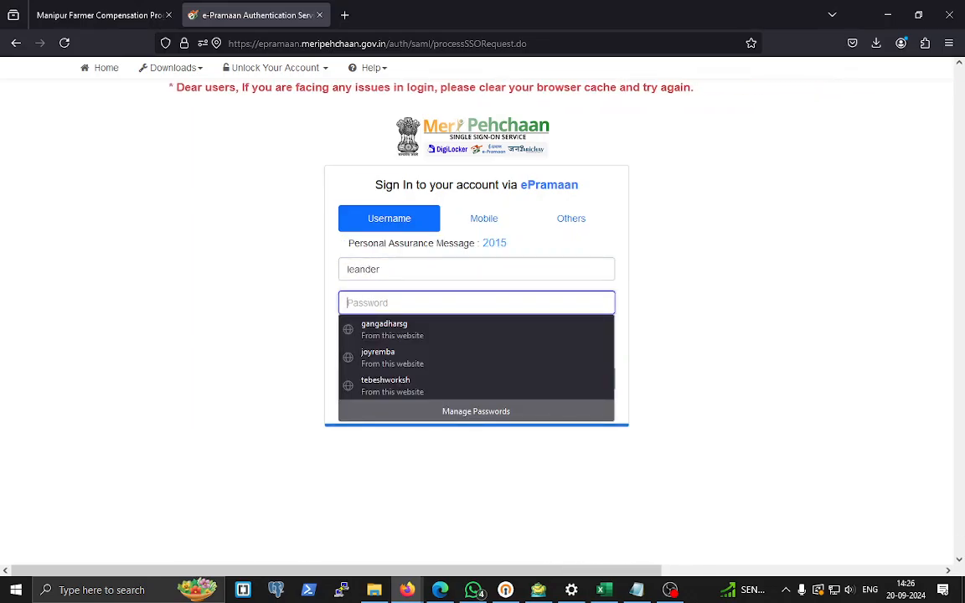
pyautogui.write('•')
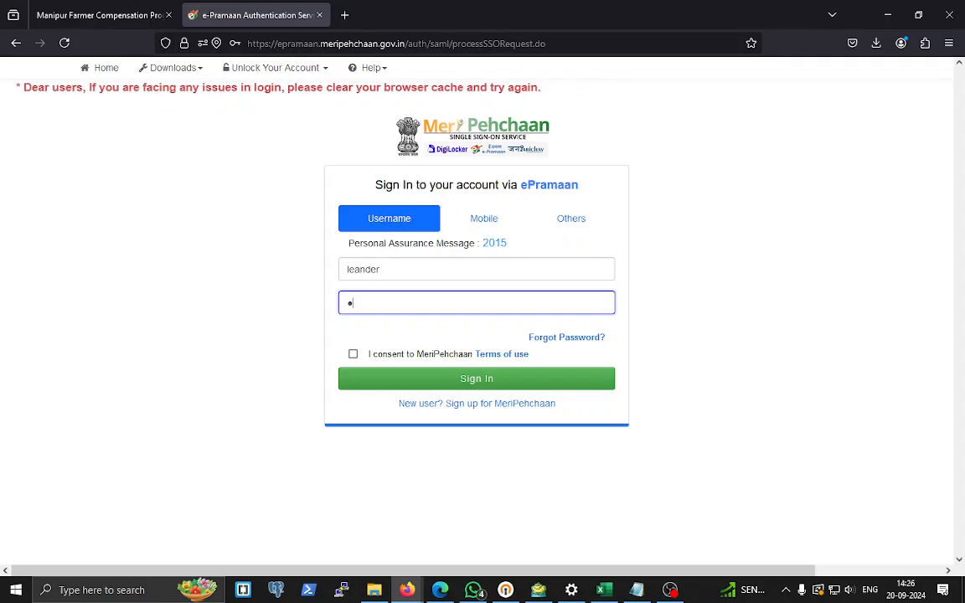
pyautogui.write('•')
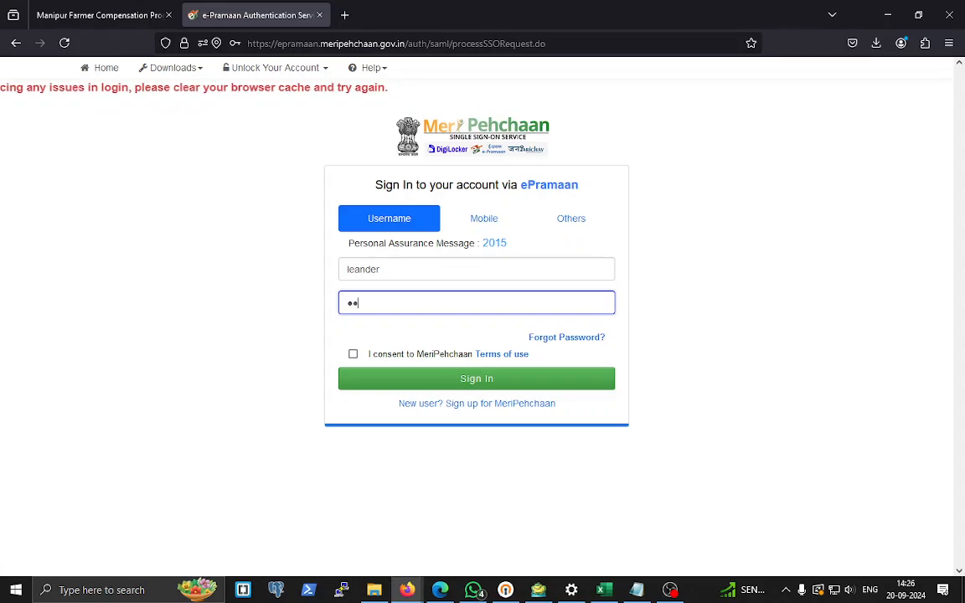
pyautogui.write('•')
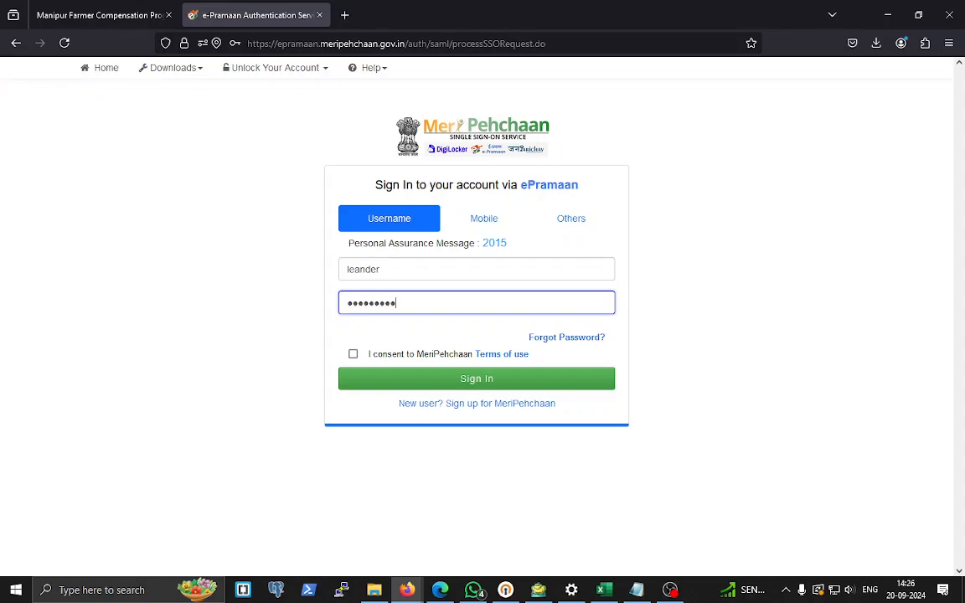
pyautogui.click(352, 354)
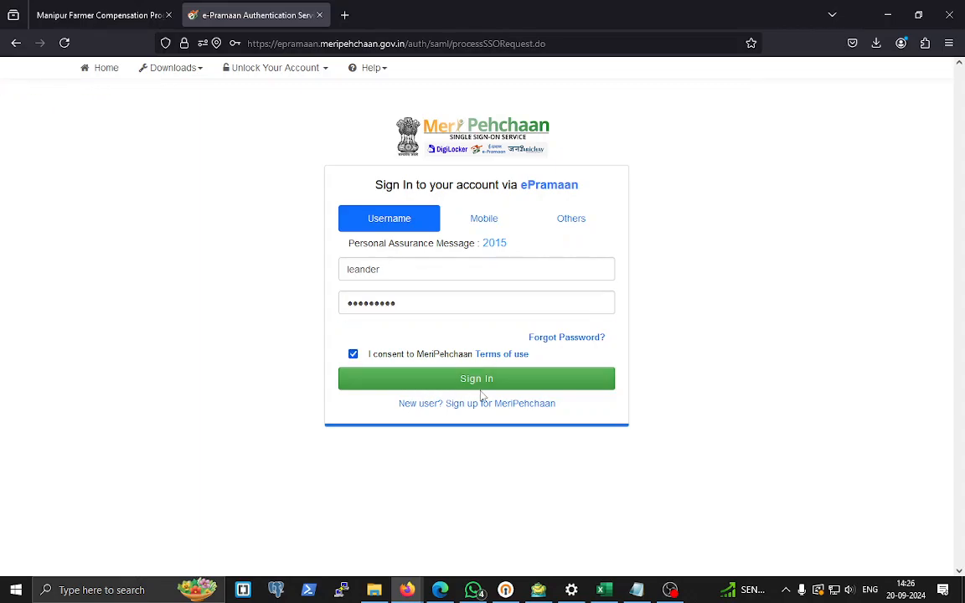
pyautogui.click(476, 378)
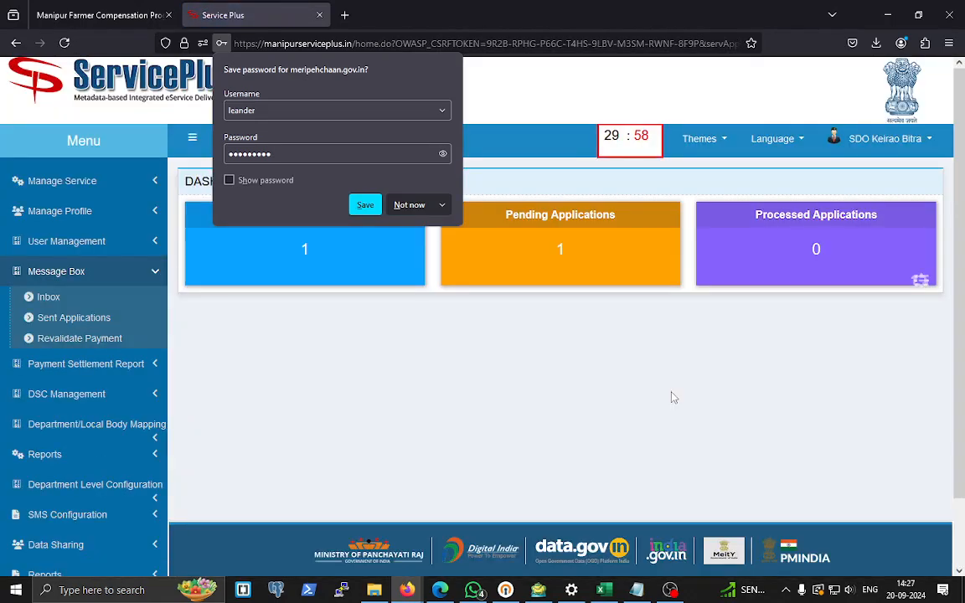
pyautogui.moveTo(528, 280)
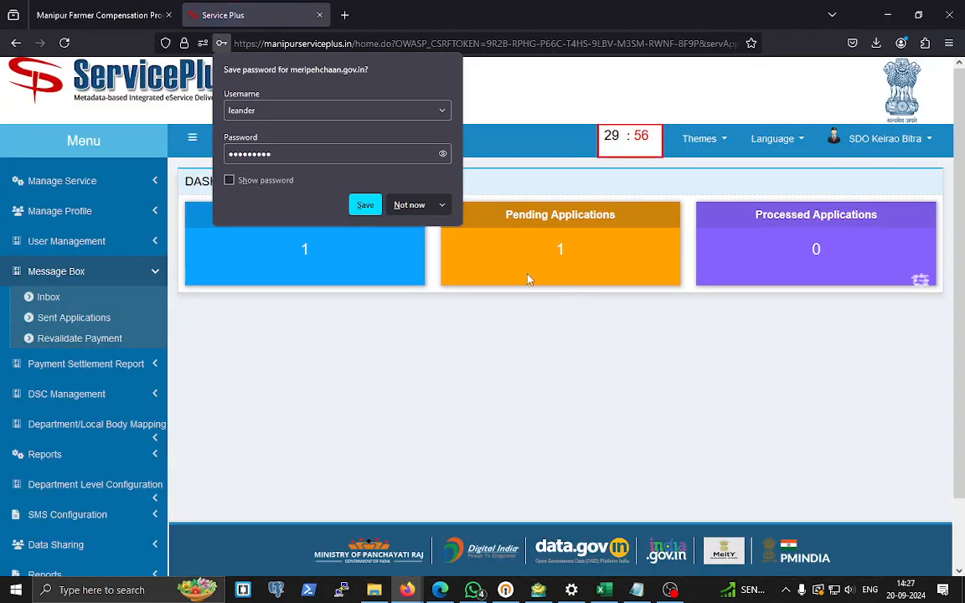
# Step: Decline Firefox's offer to save the password
pyautogui.click(410, 205)
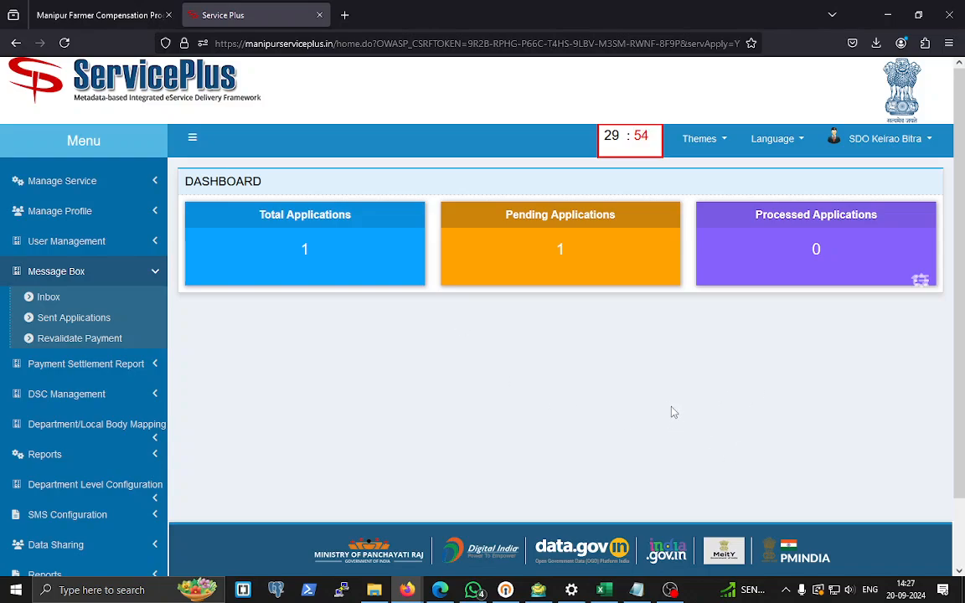